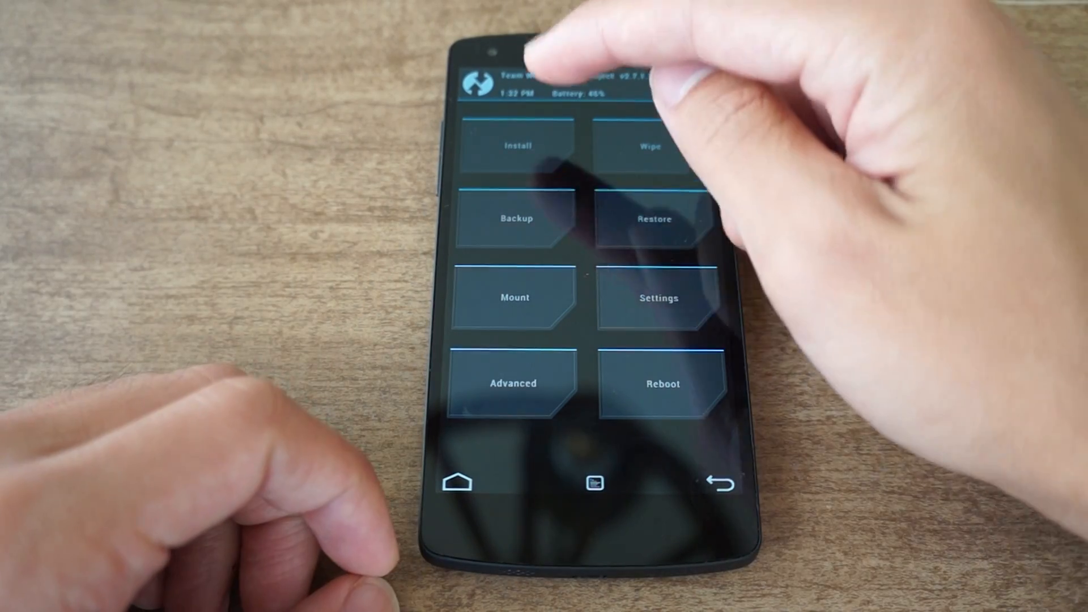
Flash ElementalX-N5-1.05.zip from /sdcard/Download through TWRP's Install menu.
{"action": "left_click", "coordinate": [516, 144]}
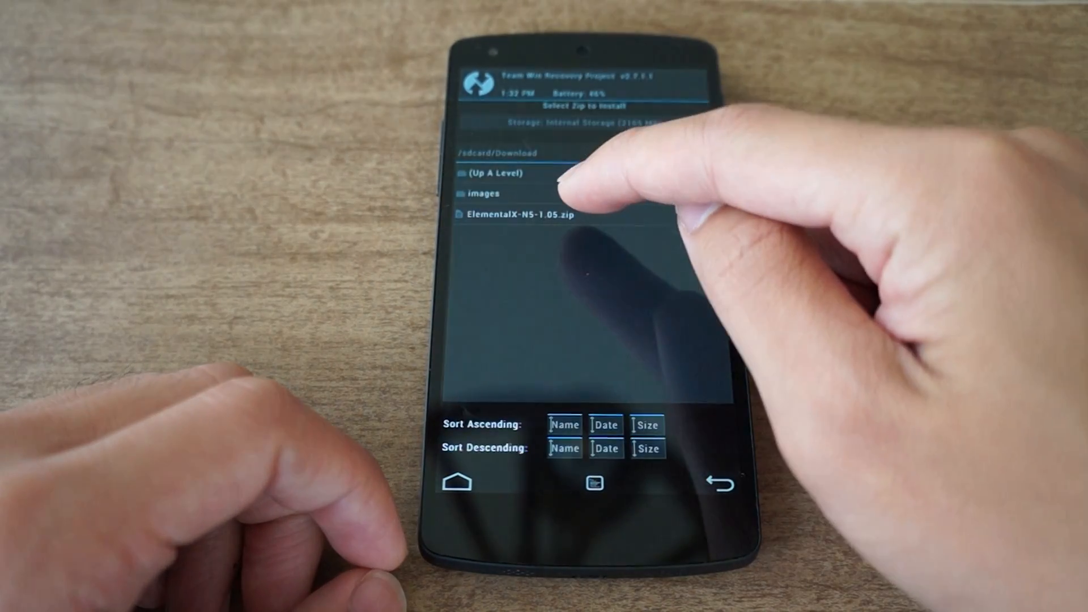
{"action": "left_click", "coordinate": [517, 214]}
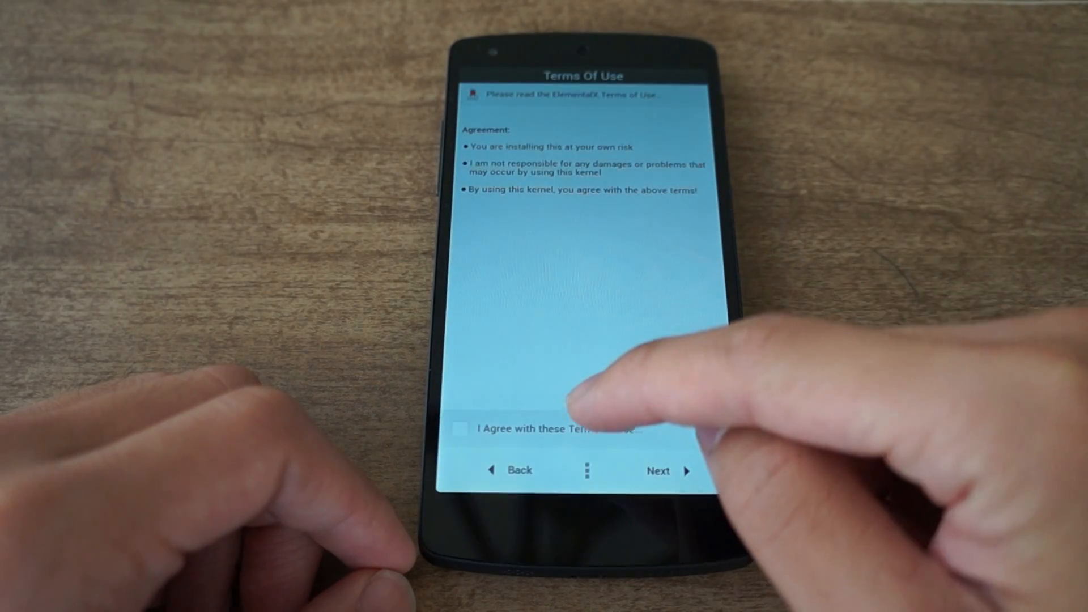
Accept the terms, dismiss the custom-kernel note, and keep default CPU settings and 2266MHz maximum.
{"action": "left_click", "coordinate": [463, 428]}
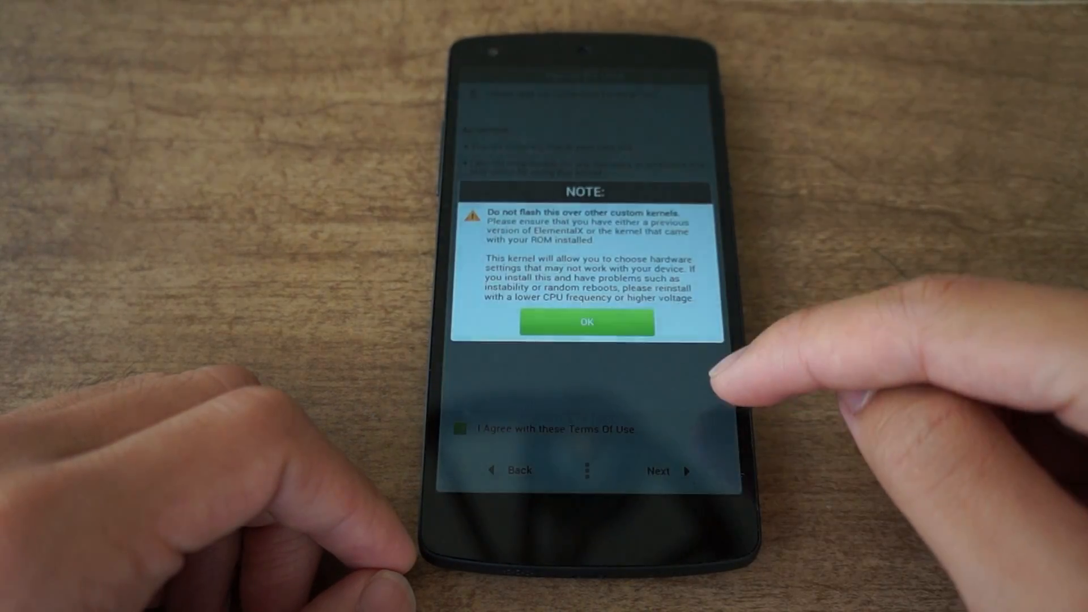
{"action": "left_click", "coordinate": [586, 321]}
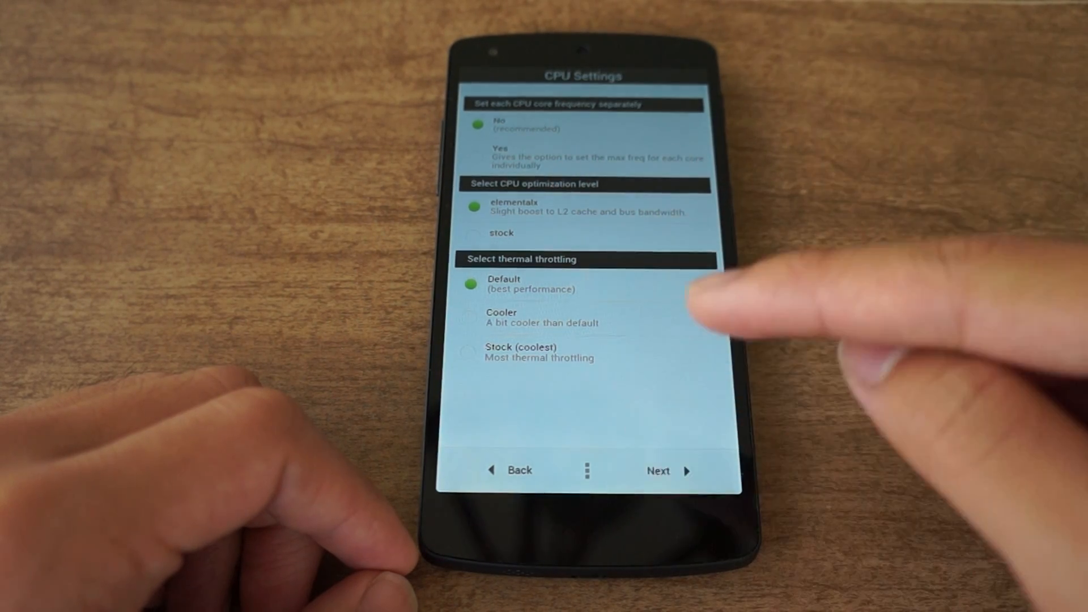
{"action": "left_click", "coordinate": [657, 470]}
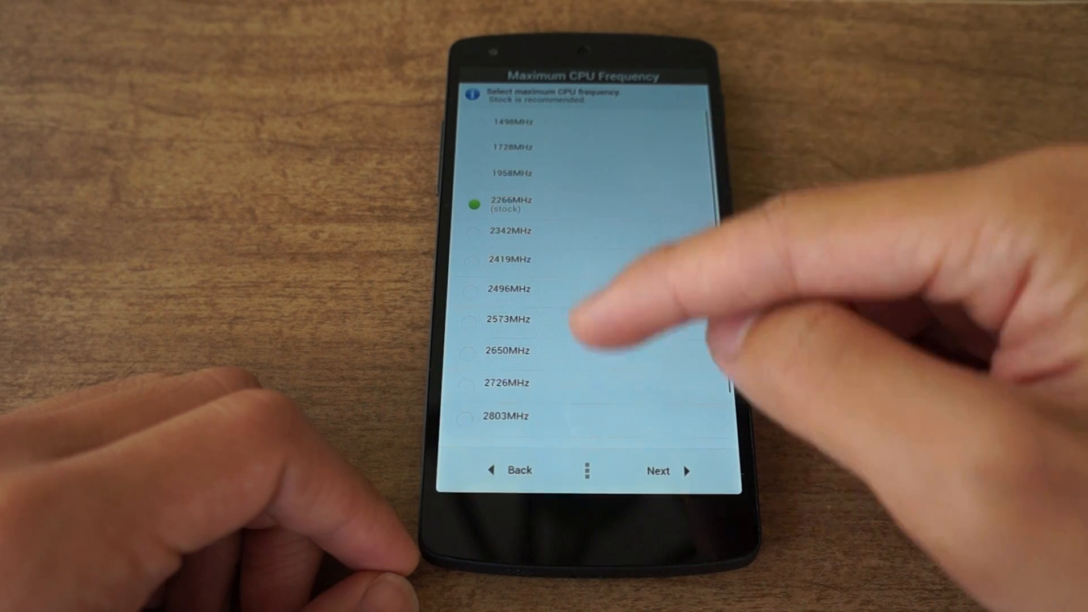
{"action": "scroll", "scroll_direction": "down", "scroll_amount": 3}
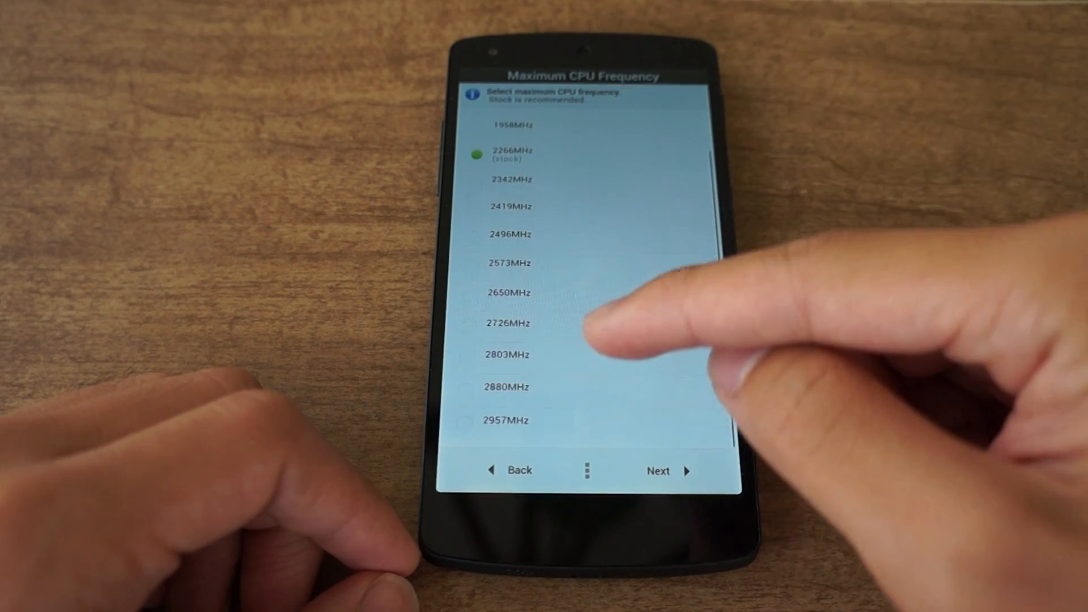
{"action": "scroll", "scroll_direction": "down", "scroll_amount": 3}
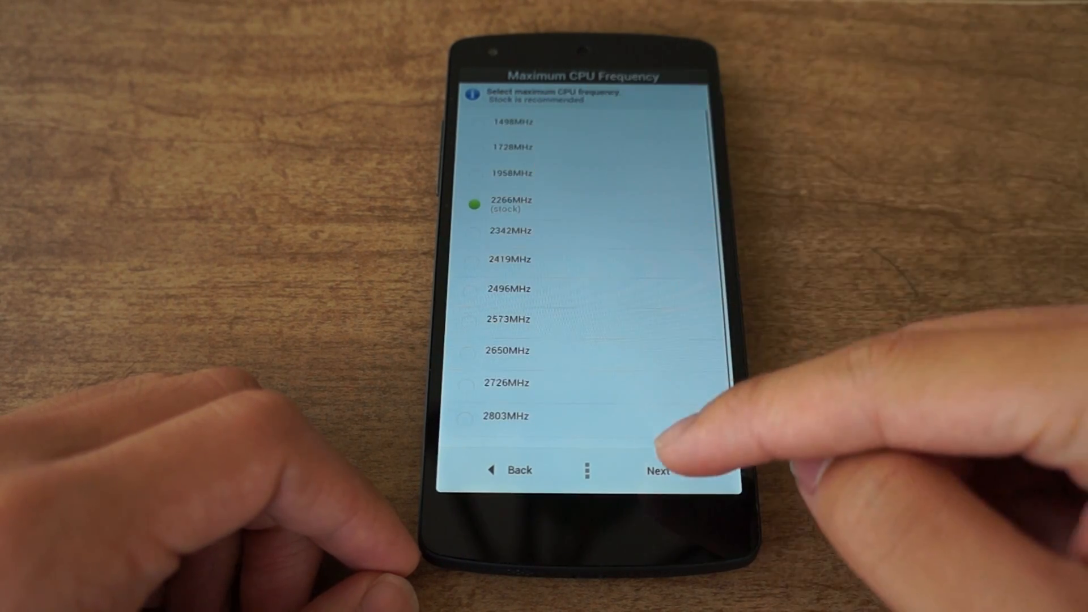
{"action": "left_click", "coordinate": [658, 470]}
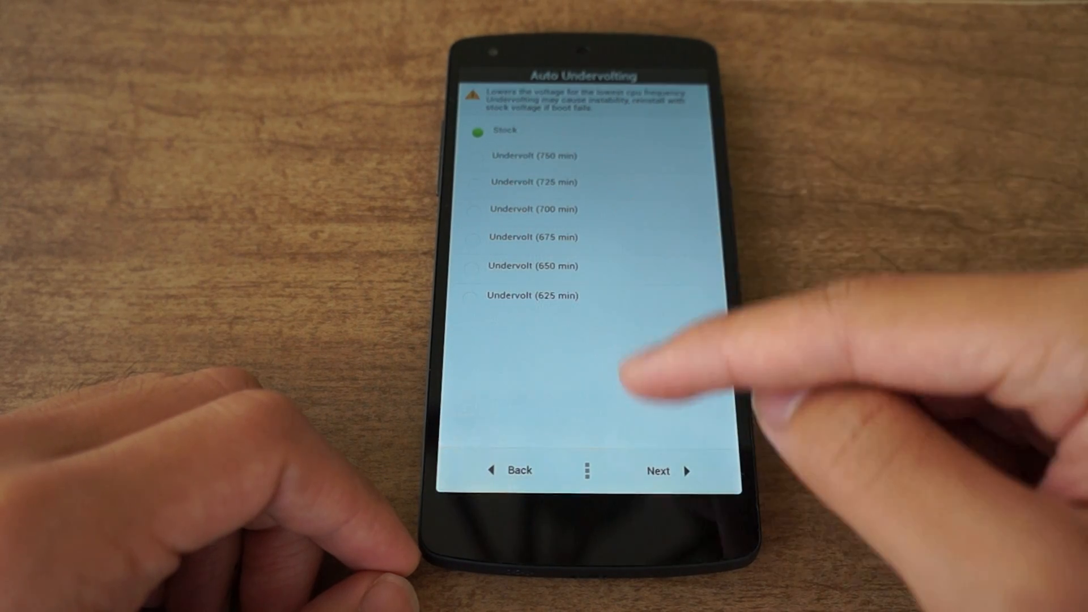
Keep stock voltage and disk settings, enable all sweep/double-tap gestures with haptic feedback.
{"action": "left_click", "coordinate": [658, 470]}
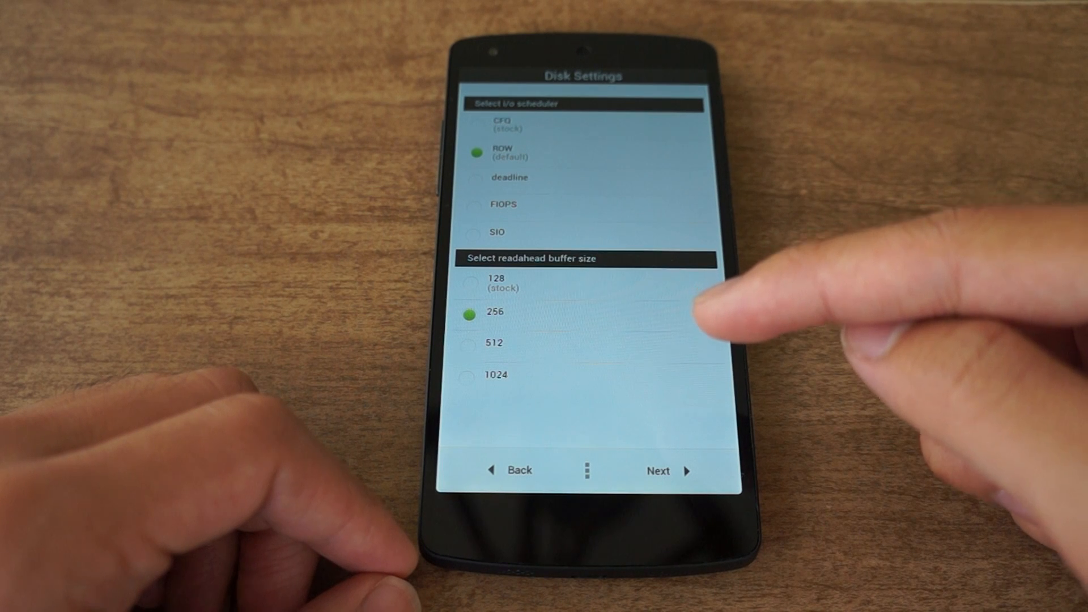
{"action": "left_click", "coordinate": [656, 470]}
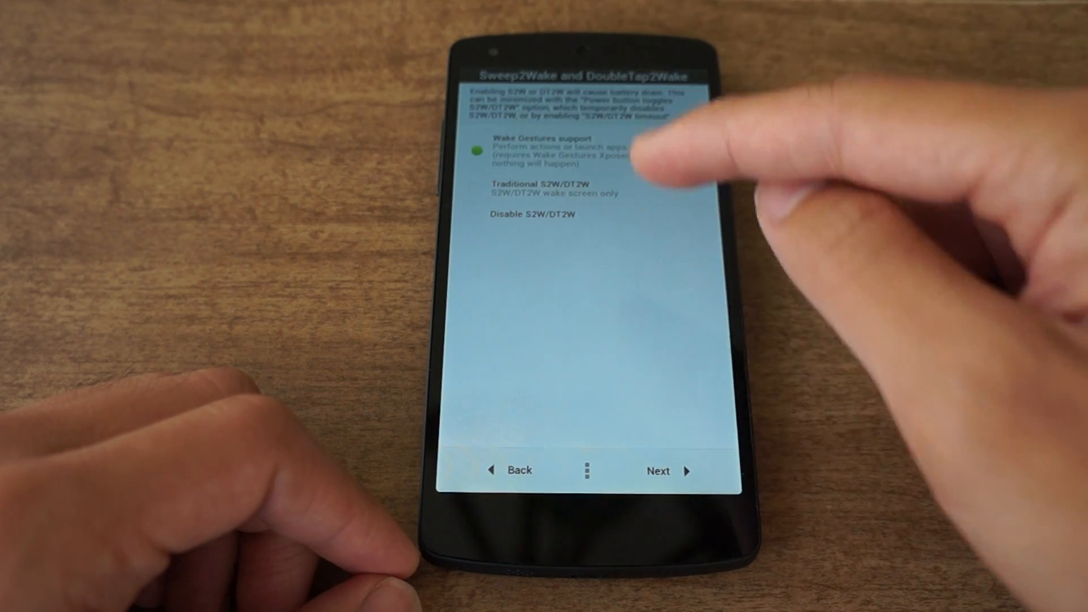
{"action": "mouse_move", "coordinate": [680, 319]}
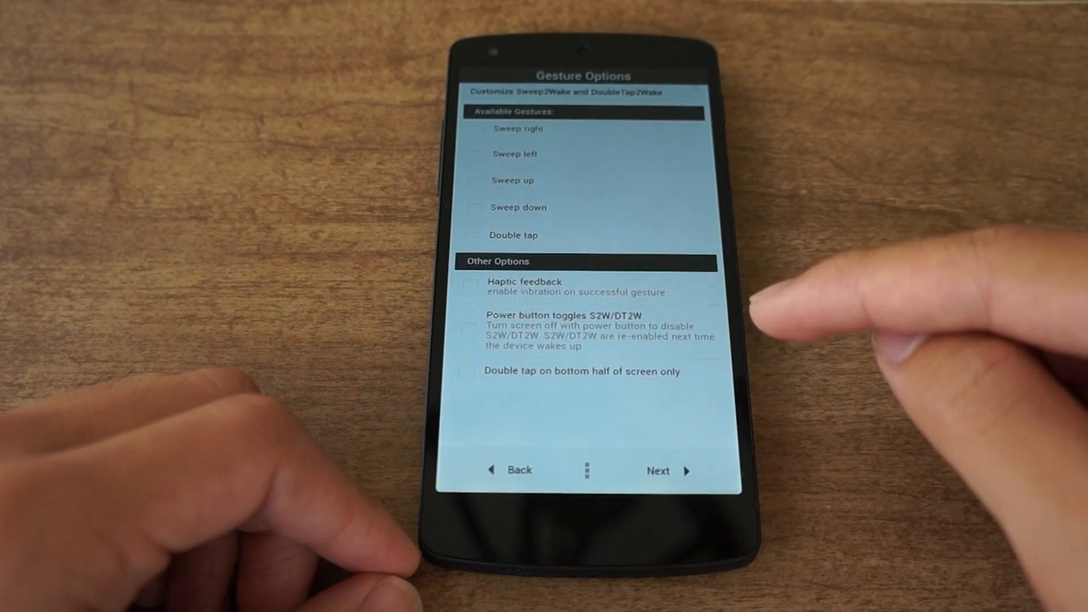
{"action": "left_click", "coordinate": [477, 129]}
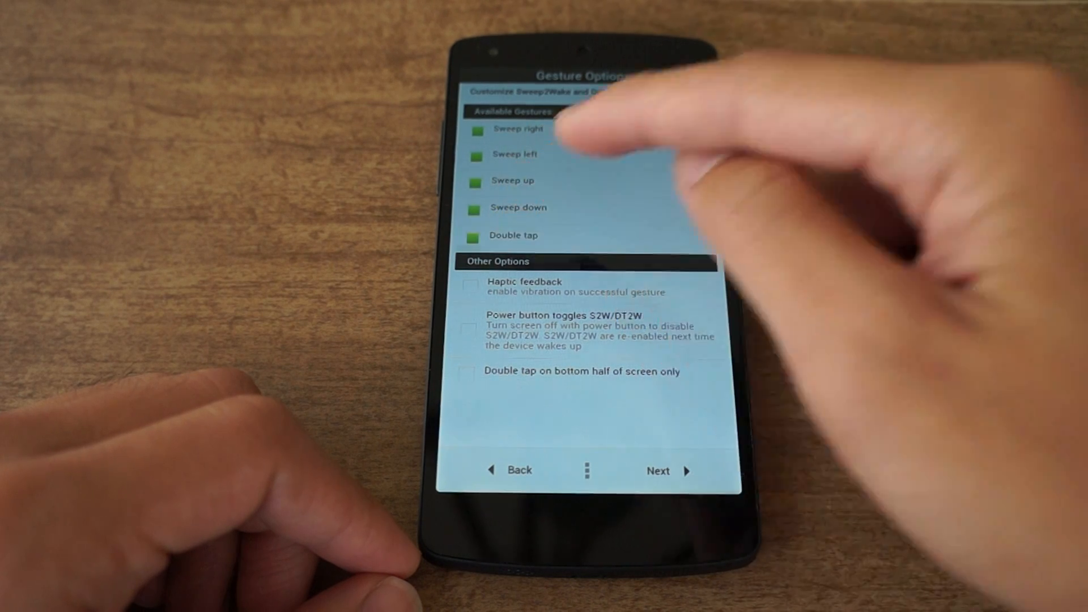
{"action": "left_click", "coordinate": [468, 286]}
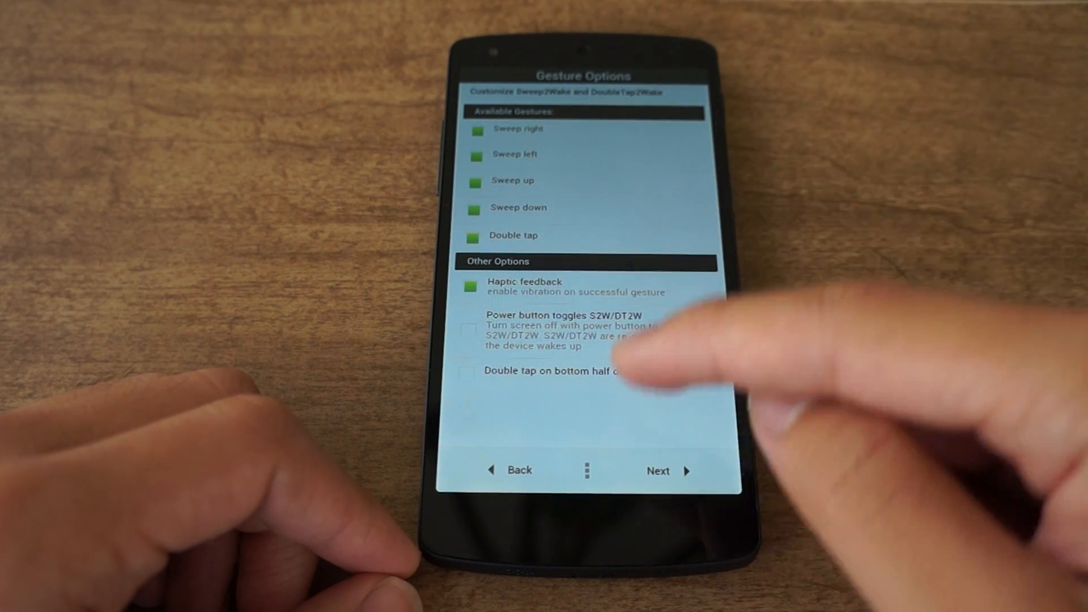
{"action": "left_click", "coordinate": [658, 470]}
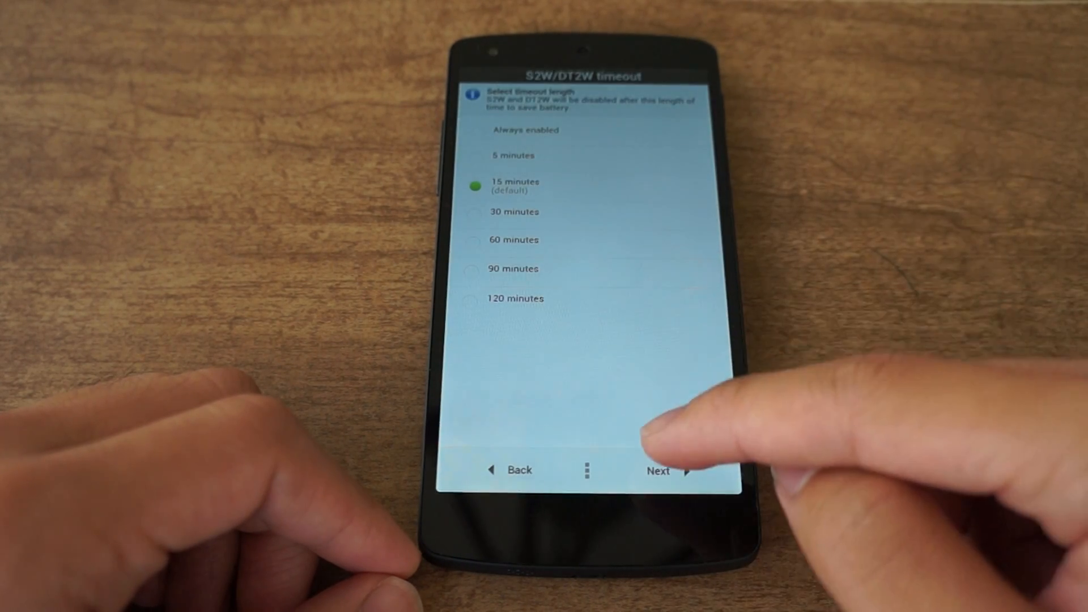
Keep the 15-minute timeout; enable USB fastcharge, exFAT, backlight dimmer and Disable fsync.
{"action": "left_click", "coordinate": [656, 471]}
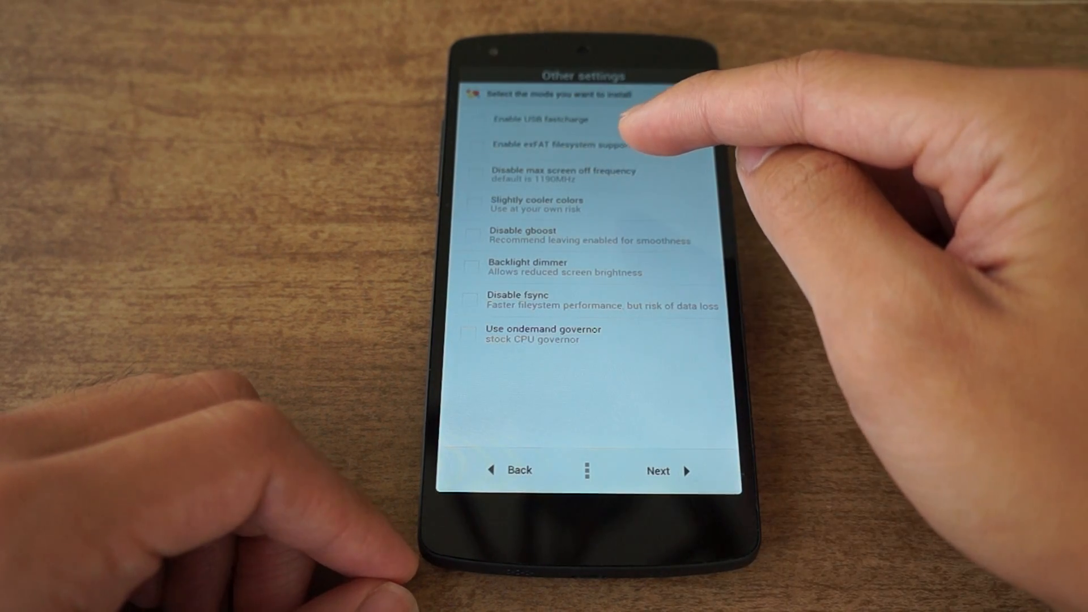
{"action": "left_click", "coordinate": [475, 119]}
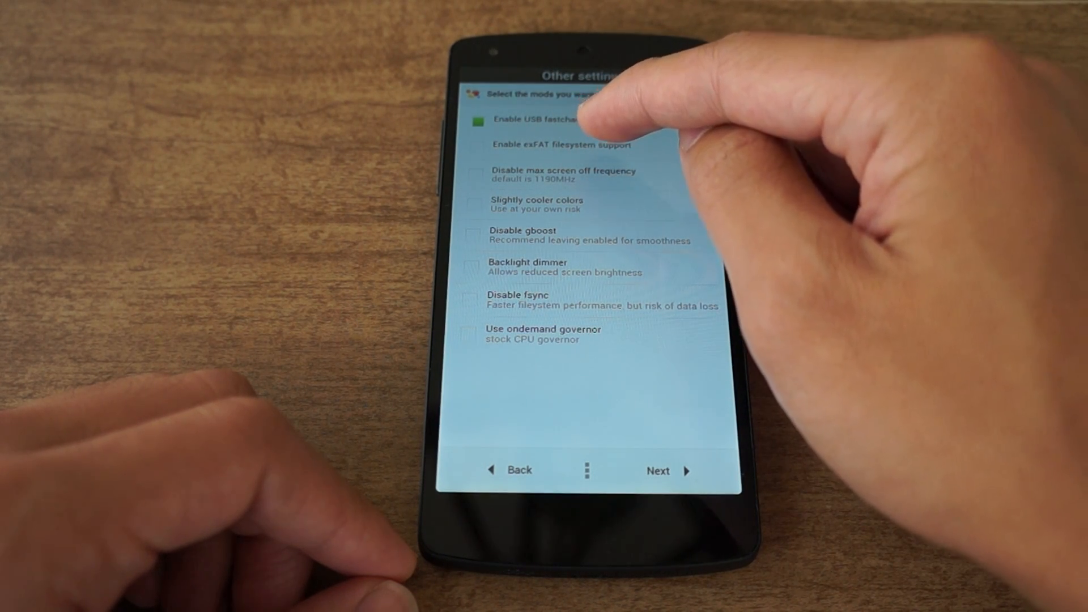
{"action": "left_click", "coordinate": [476, 144]}
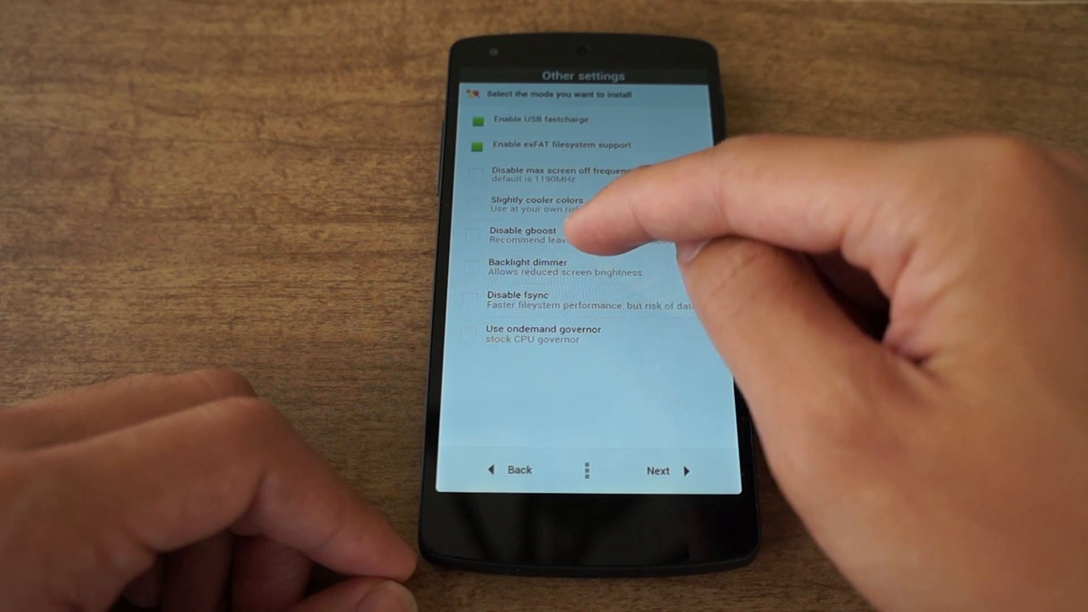
{"action": "left_click", "coordinate": [476, 266]}
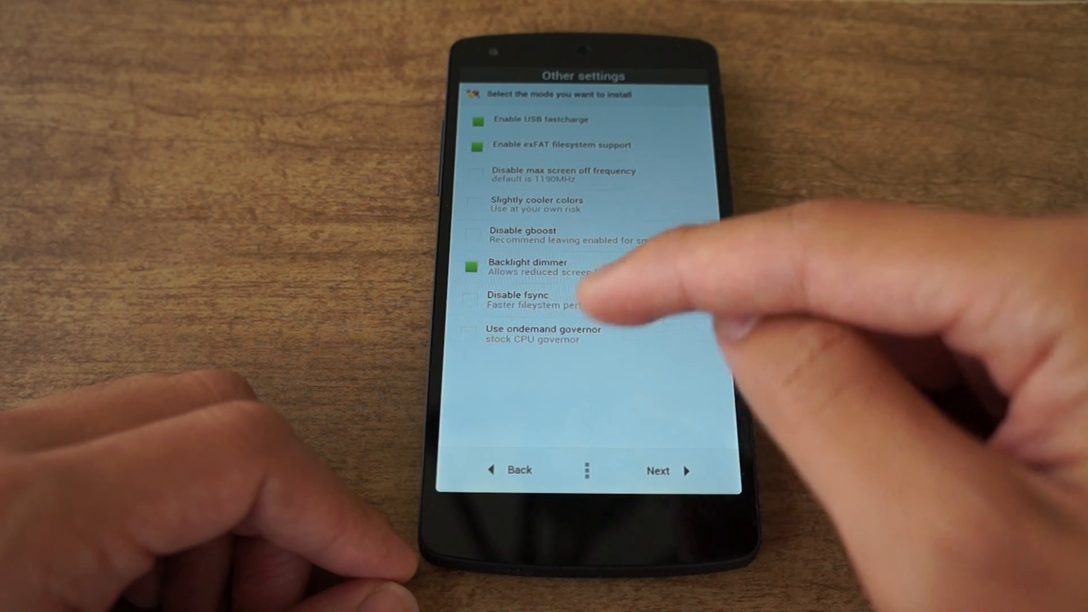
{"action": "left_click", "coordinate": [470, 300]}
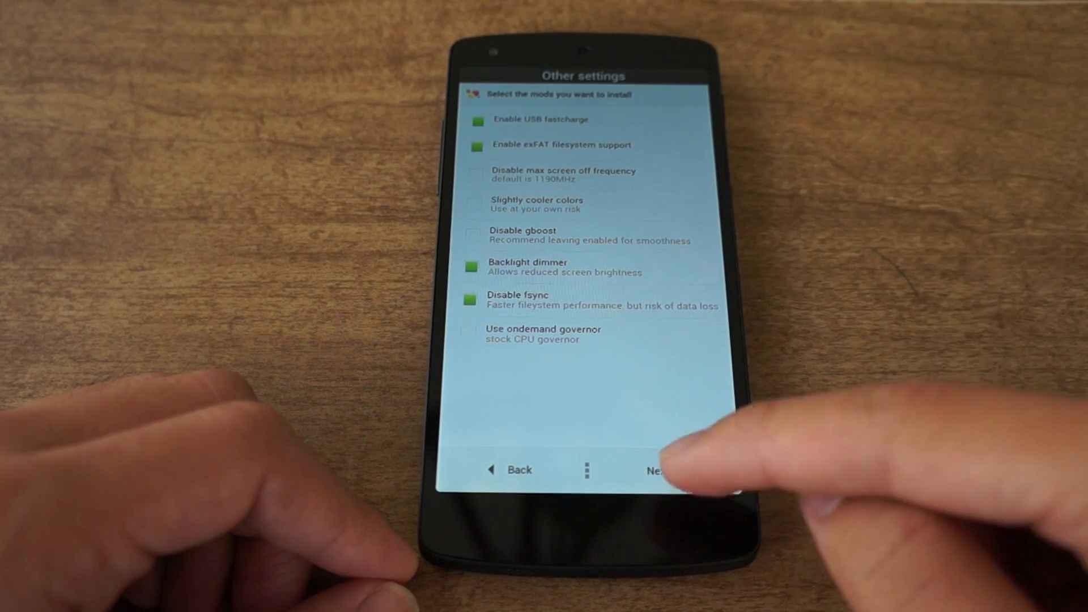
Install the chosen kernel options, quit AROMA Installer, and reboot the system from TWRP.
{"action": "left_click", "coordinate": [656, 469]}
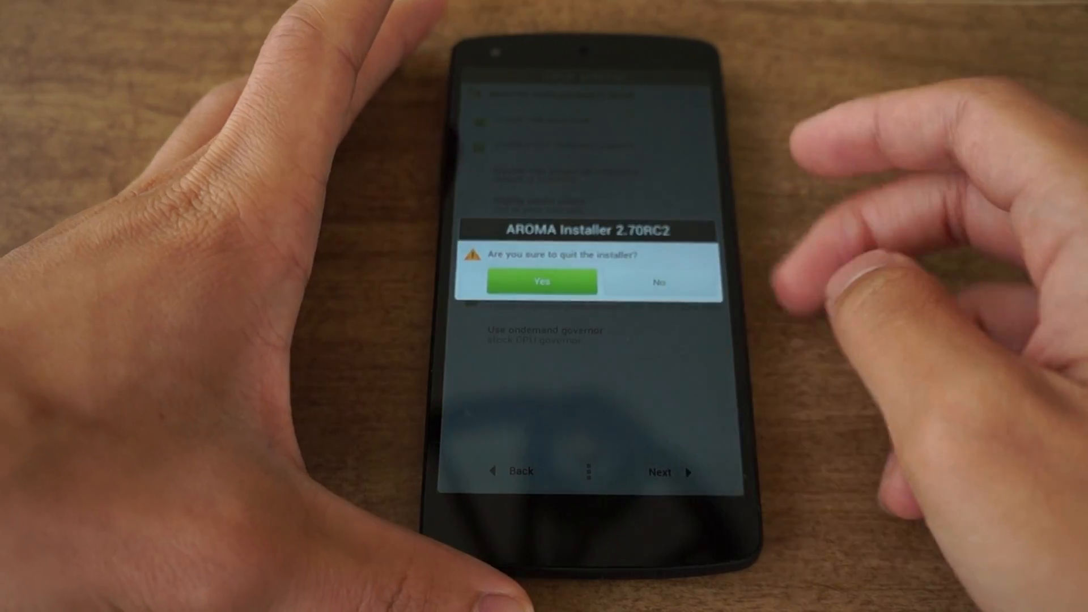
{"action": "left_click", "coordinate": [540, 281]}
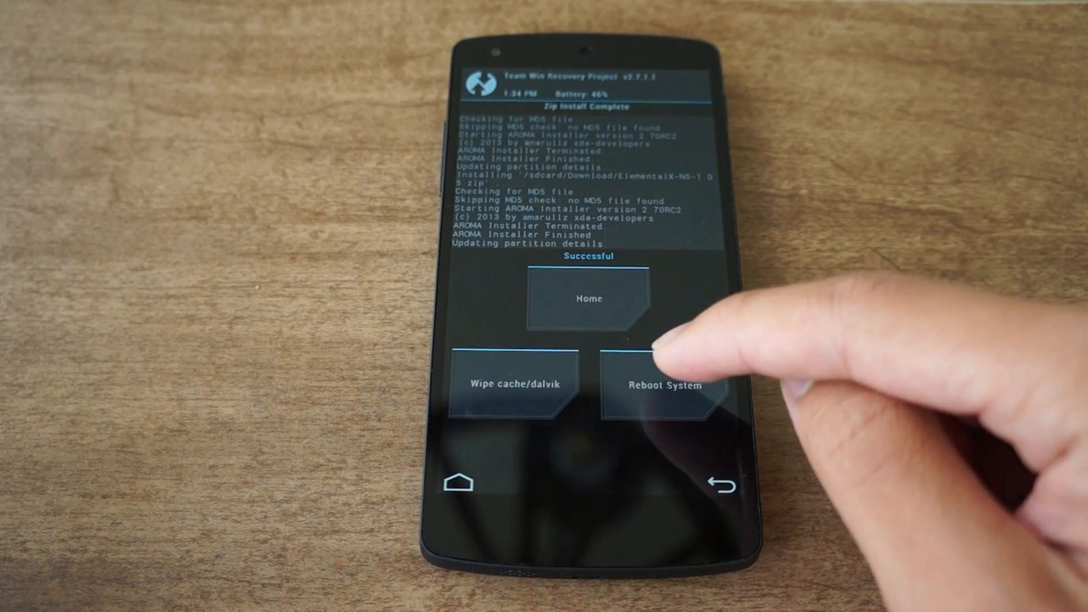
{"action": "left_click", "coordinate": [663, 385]}
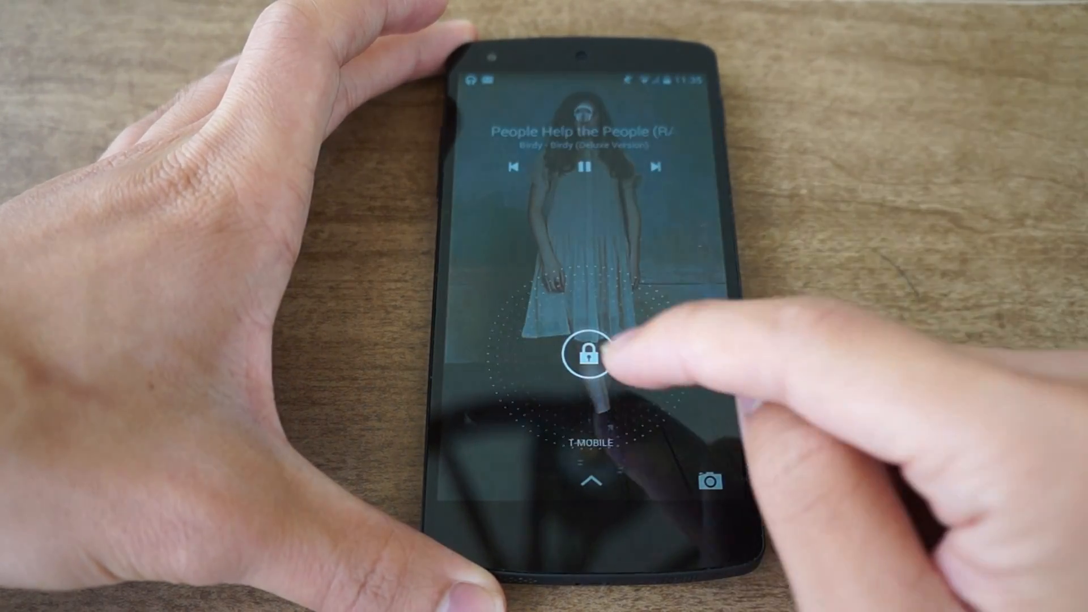
Unlock the phone, review the gesture actions list in the Wake Gestures app, then go back.
{"action": "left_click_drag", "start_coordinate": [590, 354], "coordinate": [687, 353]}
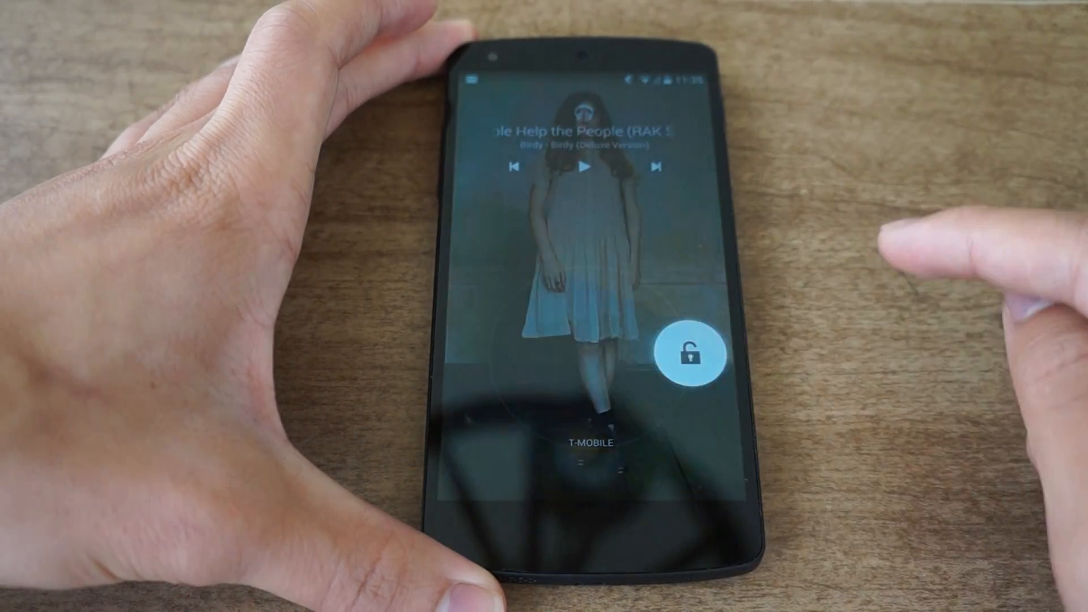
{"action": "left_click", "coordinate": [687, 354]}
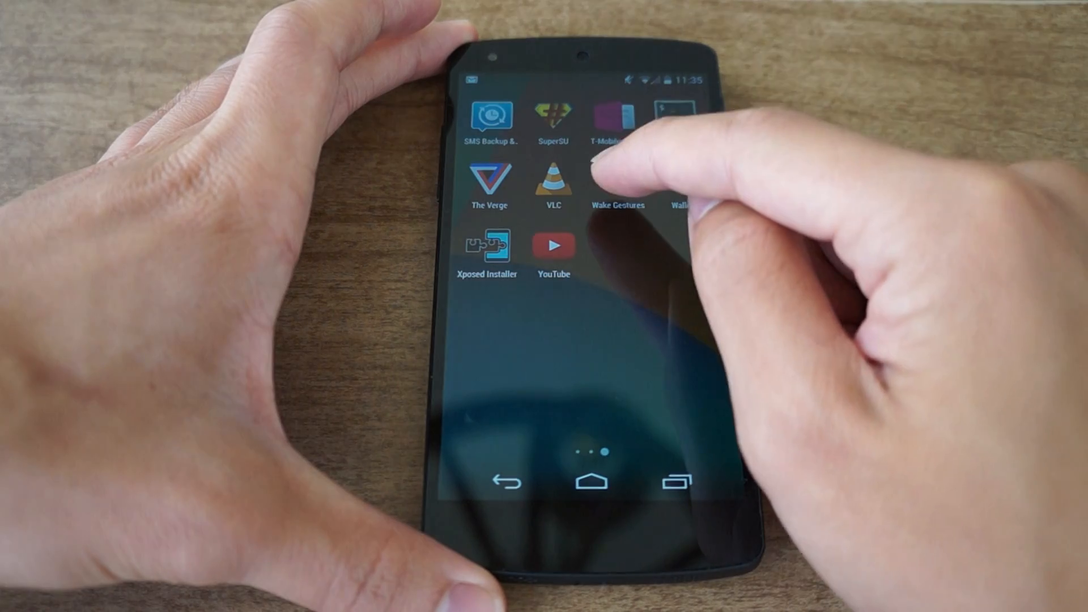
{"action": "left_click", "coordinate": [616, 177]}
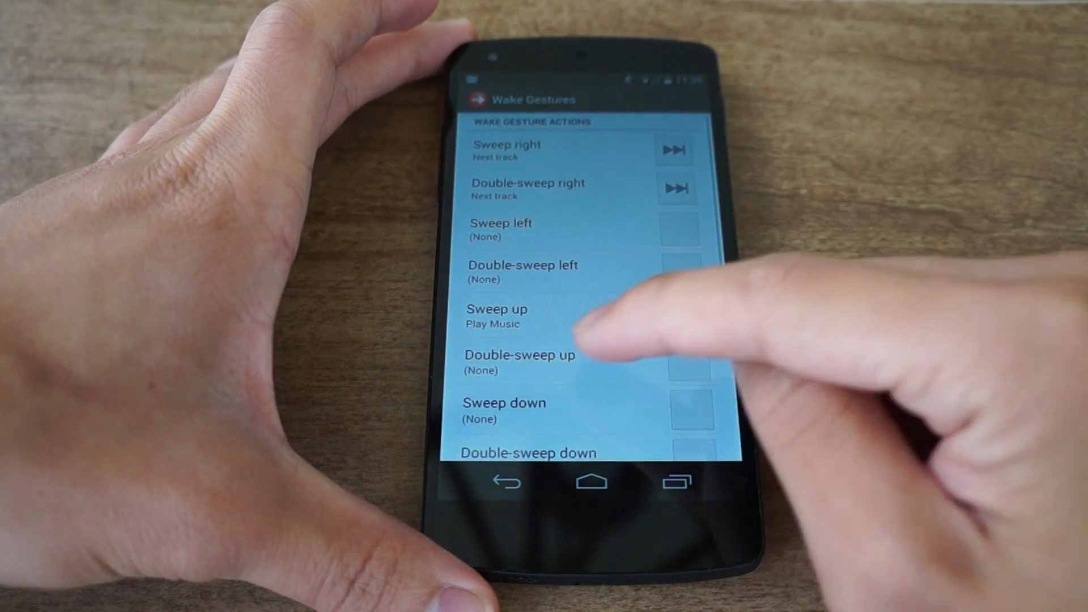
{"action": "scroll", "scroll_direction": "down", "scroll_amount": 3}
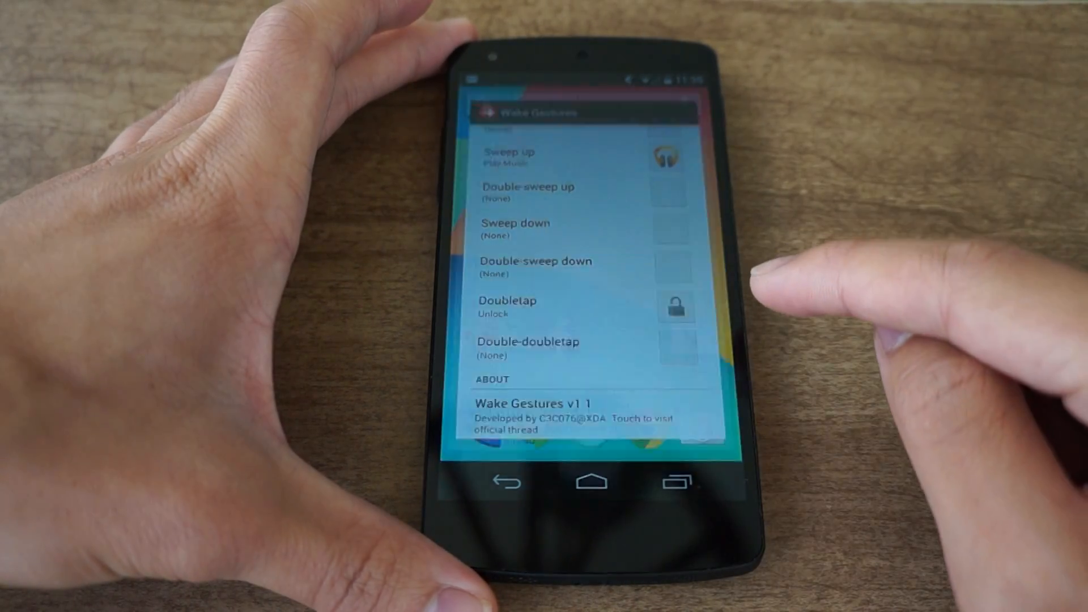
{"action": "left_click", "coordinate": [591, 482]}
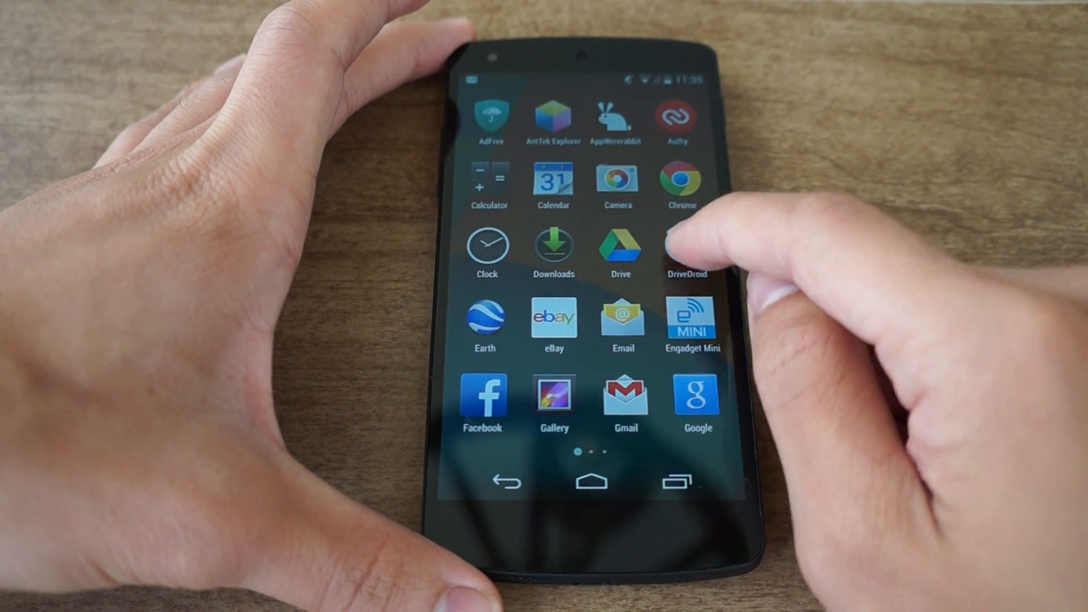
Open DriveDroid to view its single Mavericks image, then return home.
{"action": "left_click", "coordinate": [687, 250]}
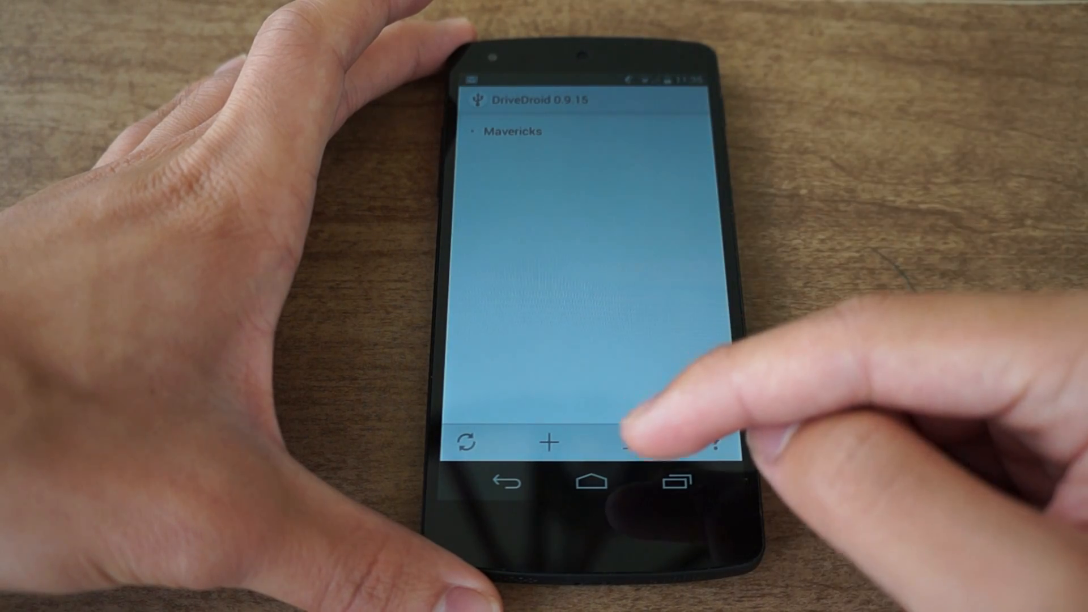
{"action": "left_click", "coordinate": [592, 481]}
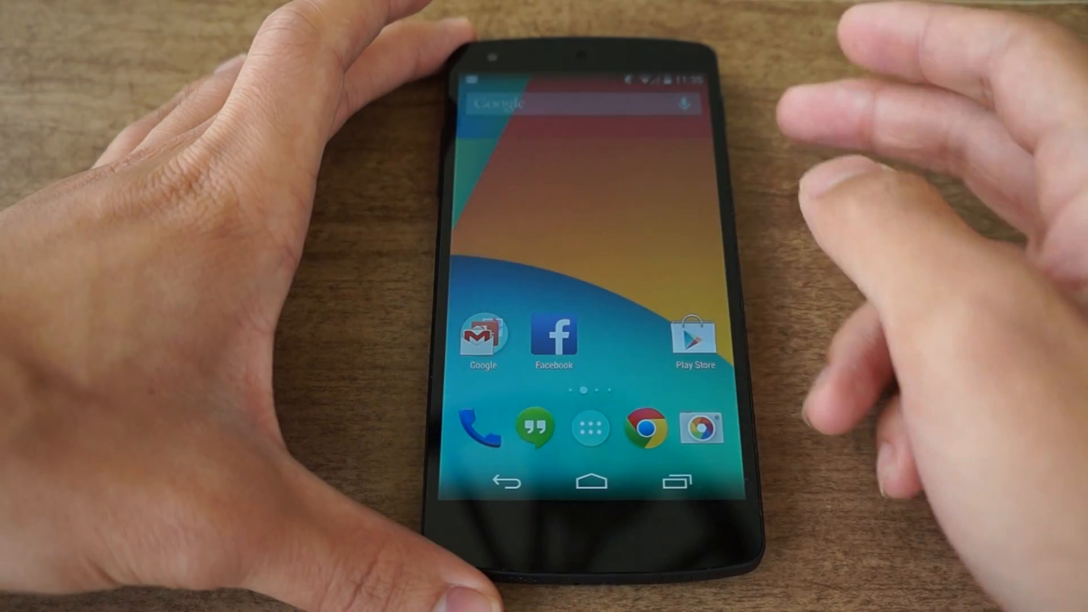